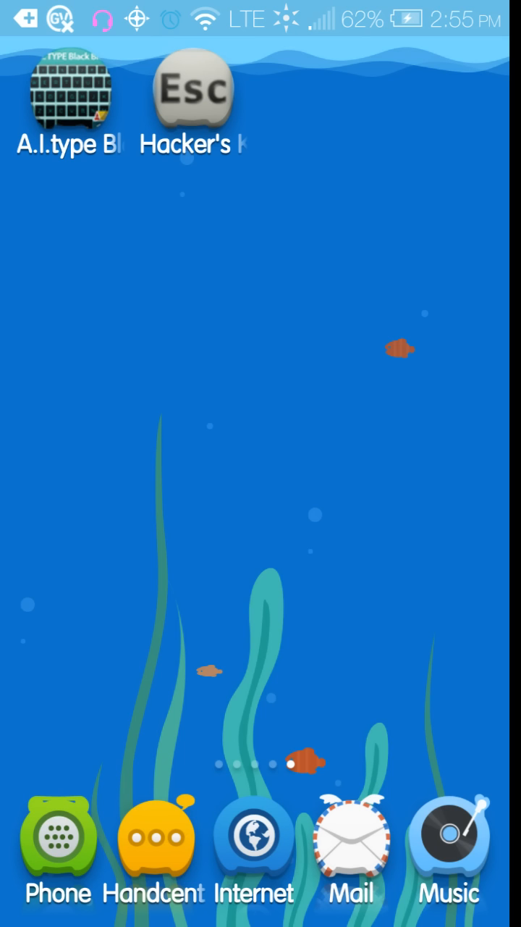
Enable Hacker's Keyboard in system input settings and select it as the input method
{"action": "scroll", "scroll_direction": "left", "scroll_amount": 3}
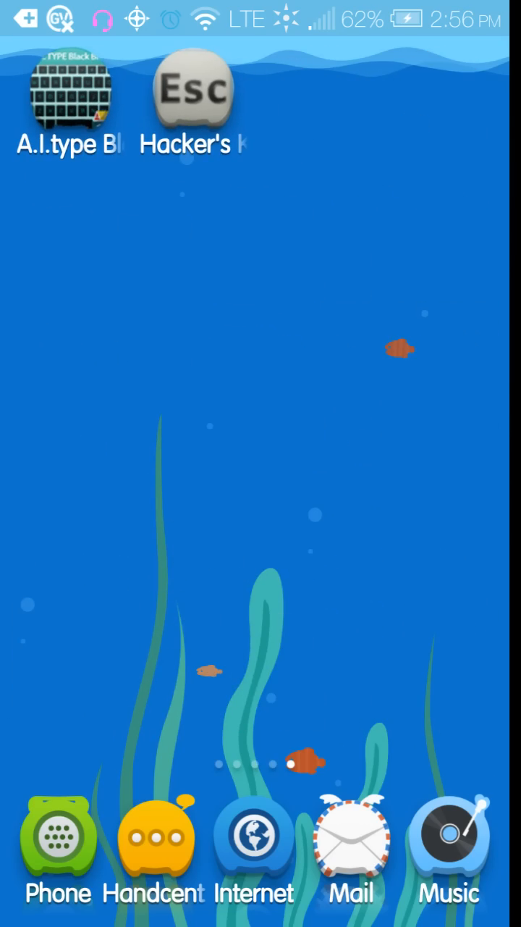
{"action": "left_click", "coordinate": [190, 90]}
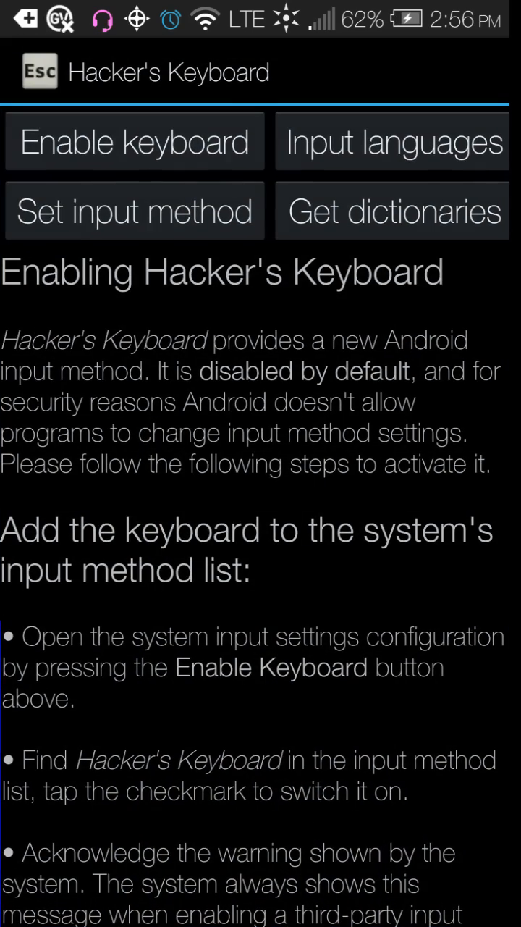
{"action": "left_click", "coordinate": [134, 140]}
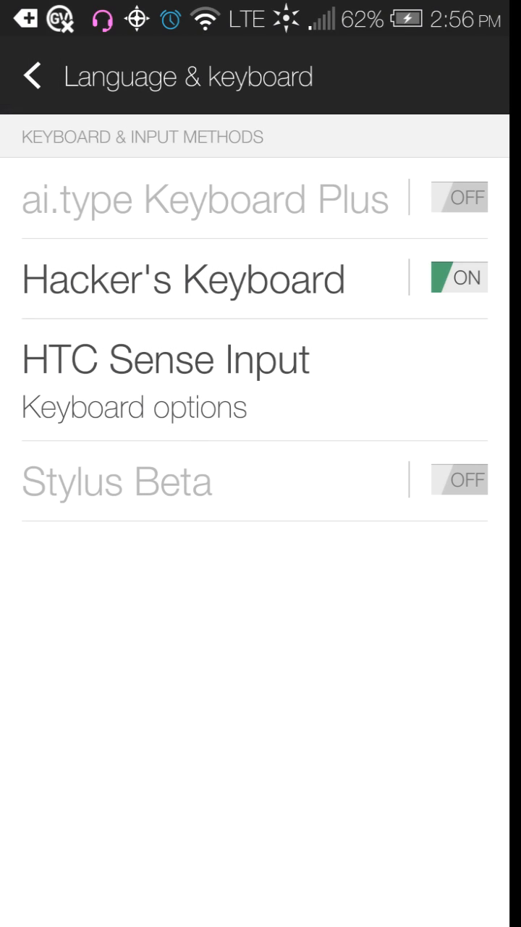
{"action": "left_click", "coordinate": [184, 278]}
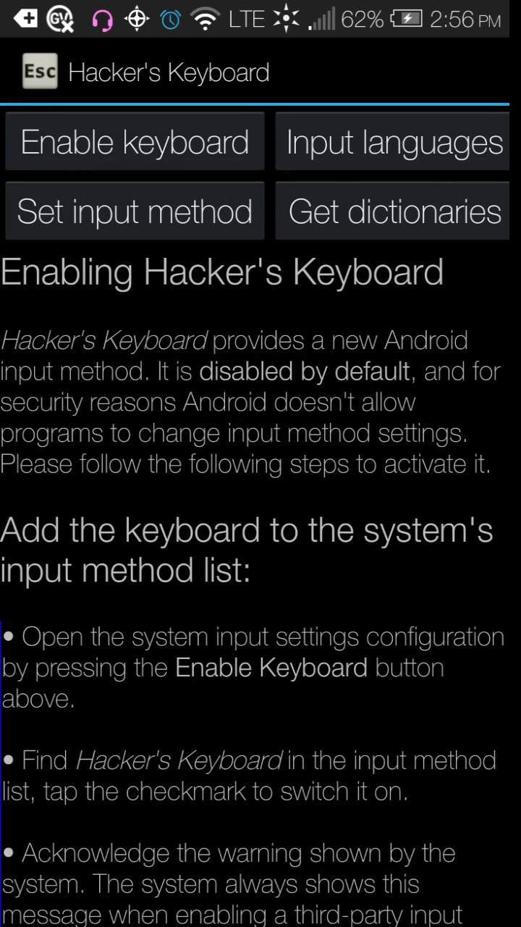
{"action": "left_click", "coordinate": [135, 210]}
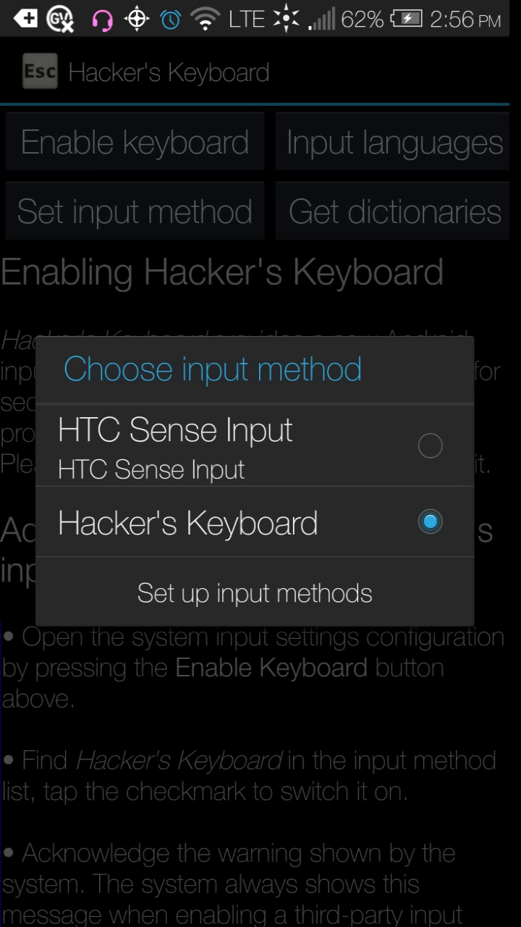
{"action": "left_click", "coordinate": [429, 522]}
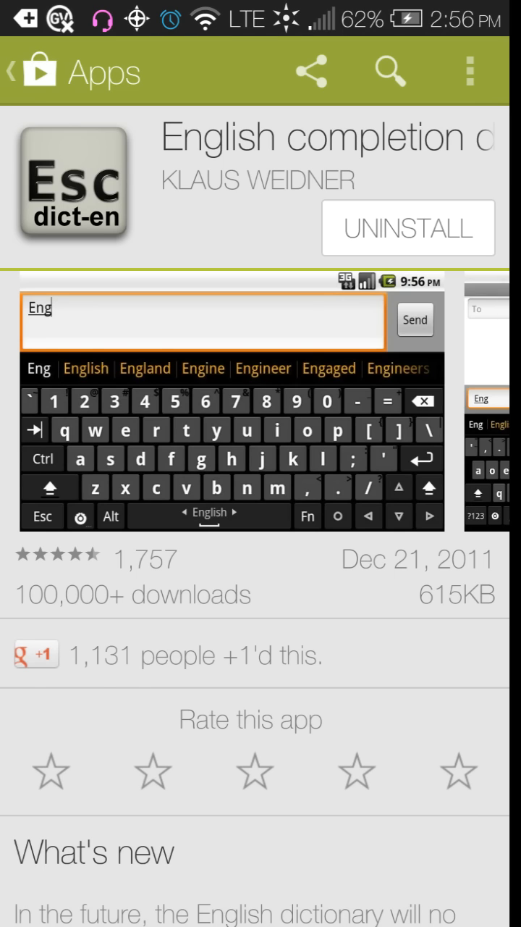
Leave the Play Store dictionary page and return to the Android home screen
{"action": "left_click", "coordinate": [390, 71]}
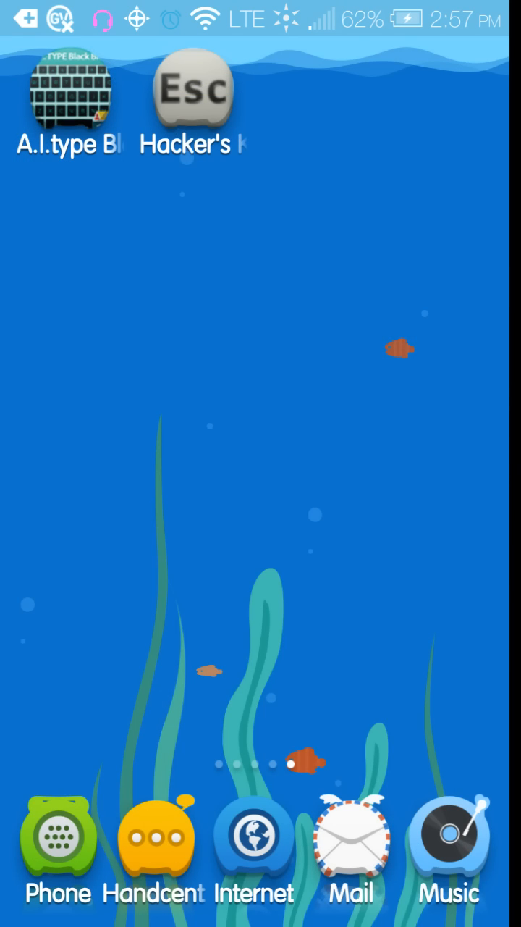
Reopen Hacker's Keyboard and scroll through its setup instructions
{"action": "left_click", "coordinate": [192, 90]}
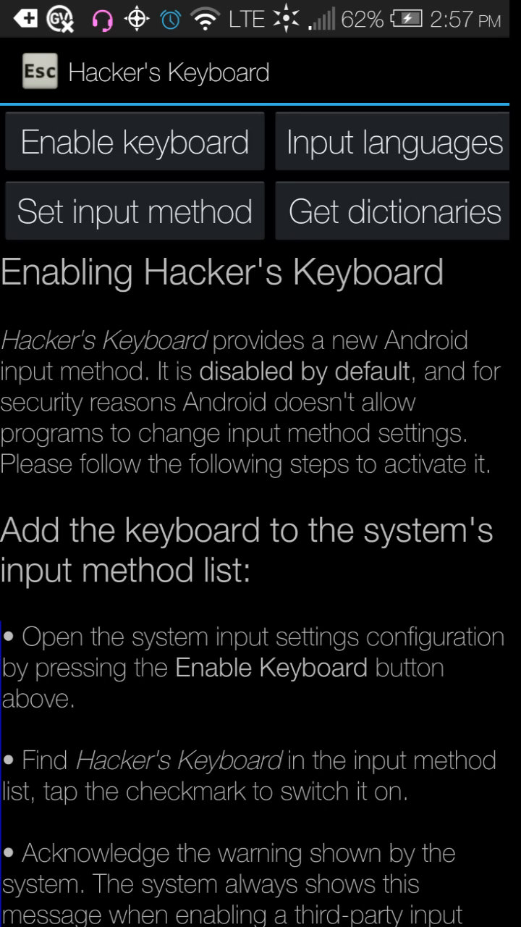
{"action": "scroll", "scroll_direction": "down", "scroll_amount": 3}
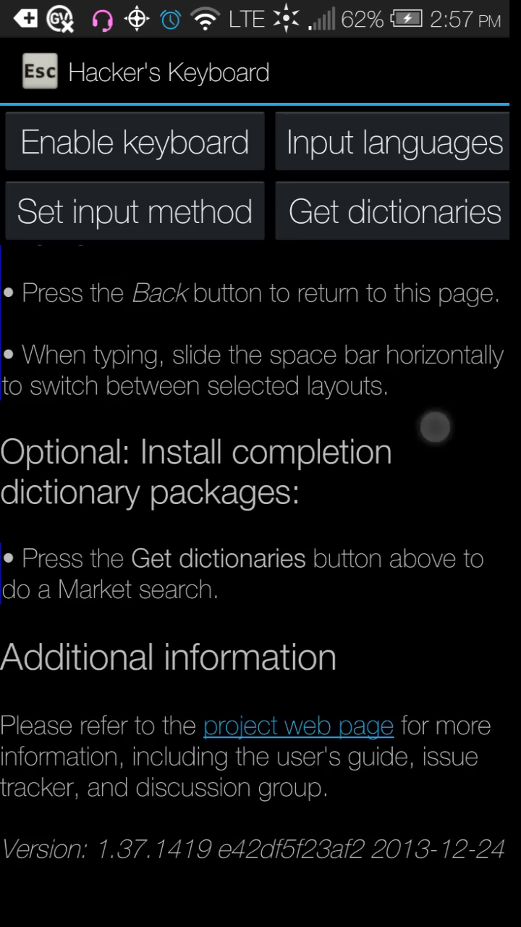
{"action": "scroll", "scroll_direction": "up", "scroll_amount": 3}
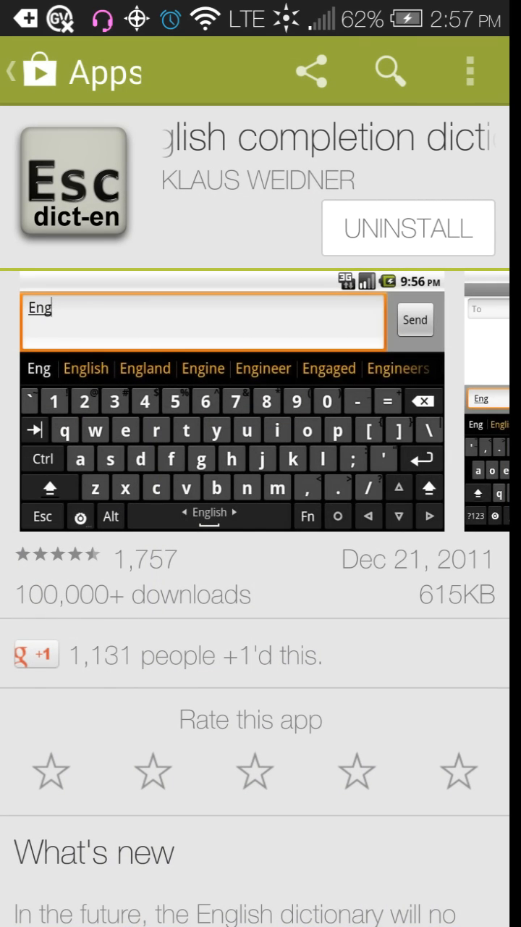
Activate Play Store search to bring up the keyboard, then open Hacker's Keyboard settings
{"action": "left_click", "coordinate": [390, 71]}
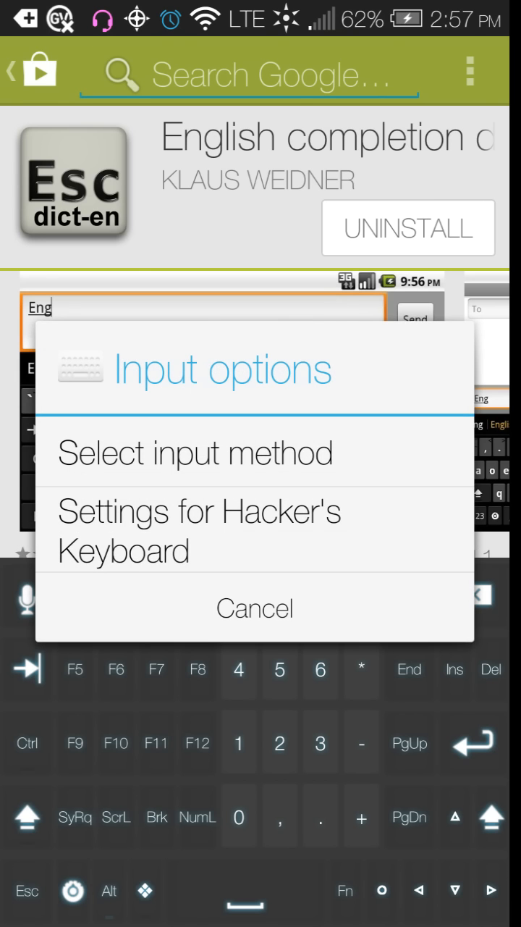
{"action": "left_click", "coordinate": [200, 530]}
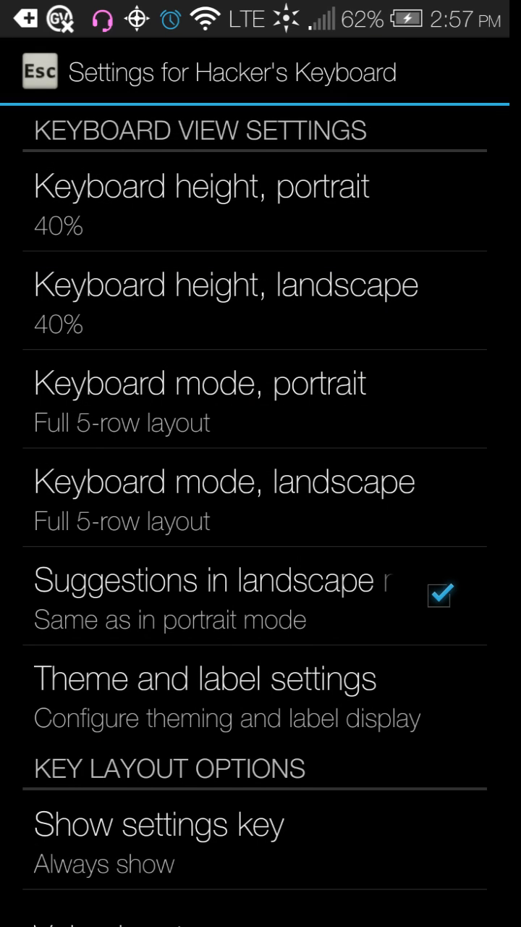
Set the keyboard theme to Transparent (experimental) and return to the Play Store page
{"action": "left_click", "coordinate": [283, 677]}
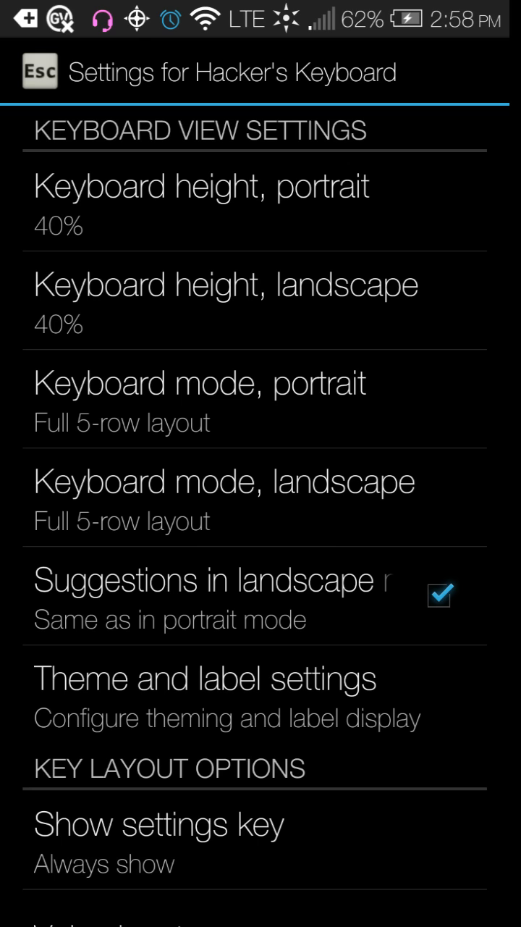
{"action": "left_click", "coordinate": [205, 678]}
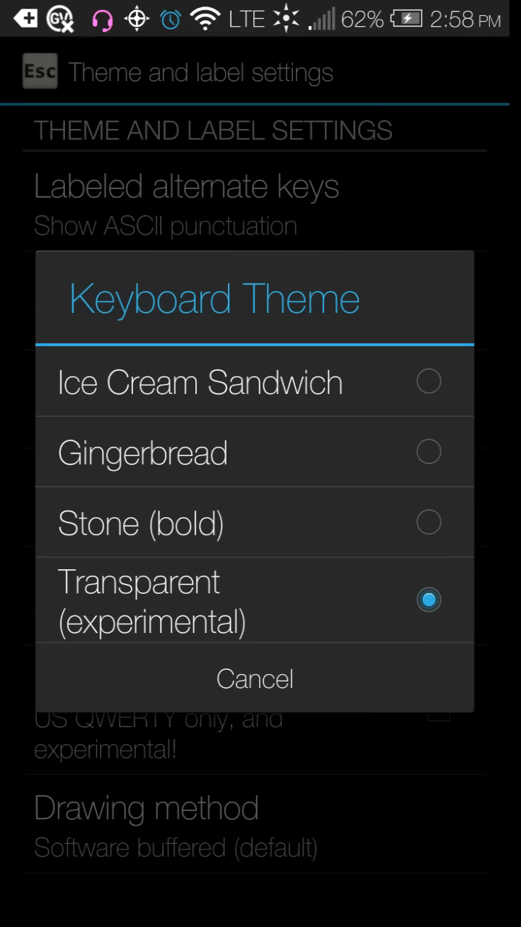
{"action": "left_click", "coordinate": [255, 679]}
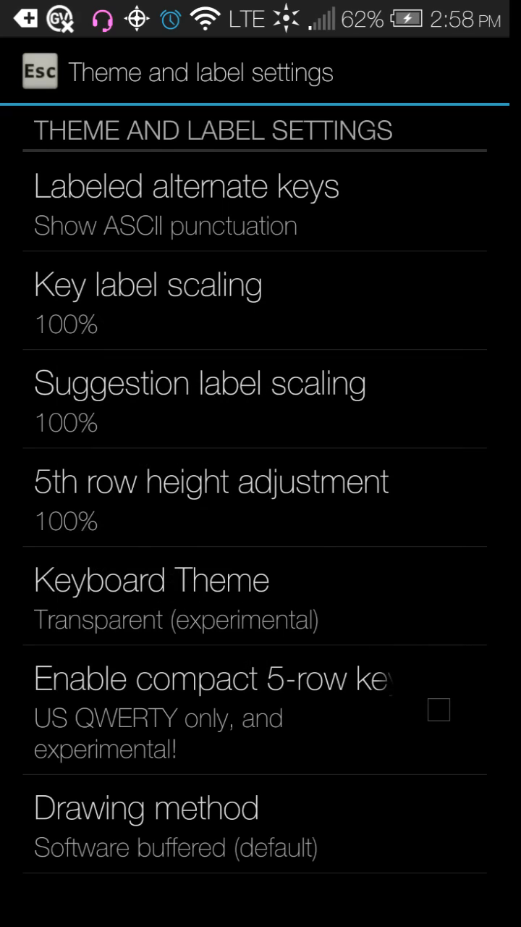
{"action": "left_click", "coordinate": [39, 71]}
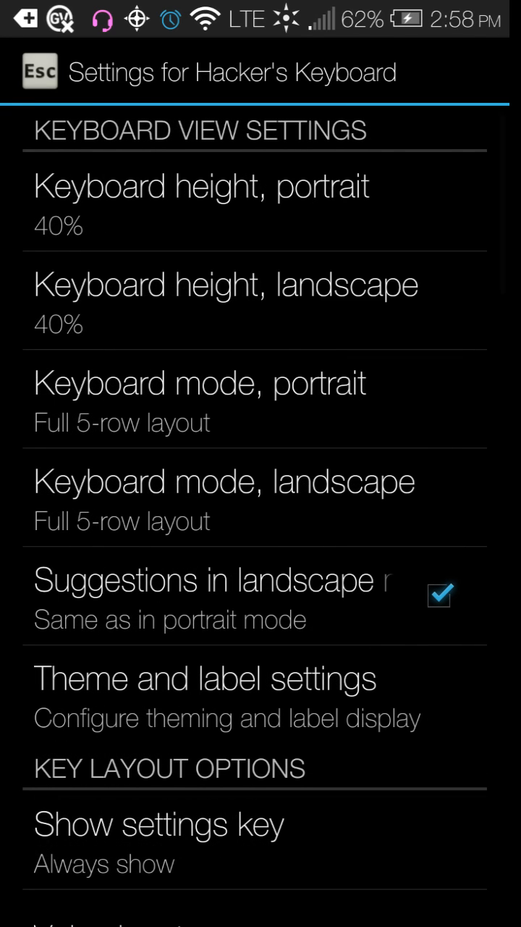
{"action": "left_click", "coordinate": [398, 717]}
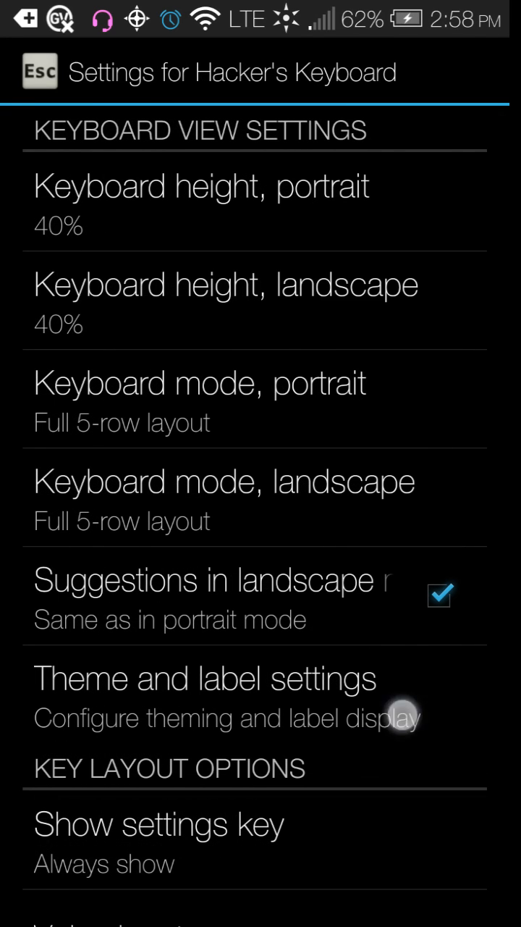
{"action": "scroll", "scroll_direction": "down", "scroll_amount": 3}
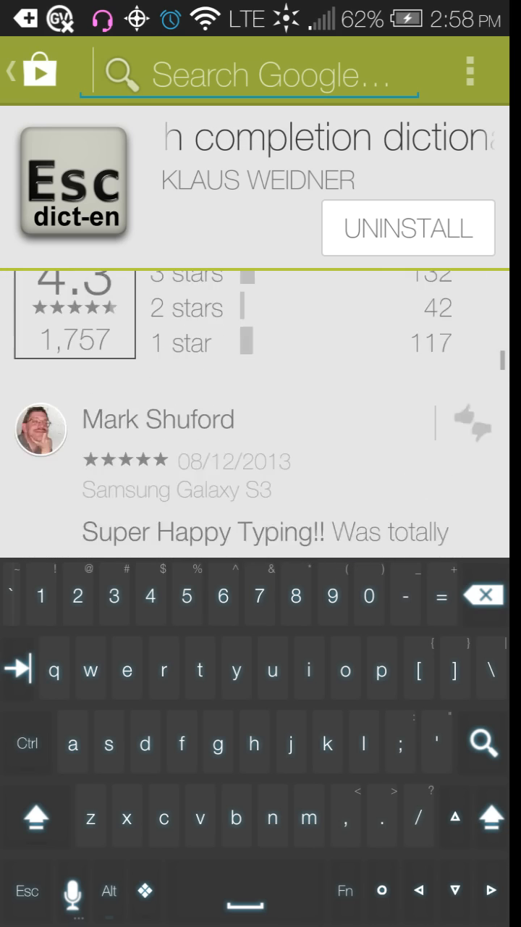
Scroll the store page, then activate search showing recent searches above the transparent keyboard
{"action": "scroll", "scroll_direction": "down", "scroll_amount": 3}
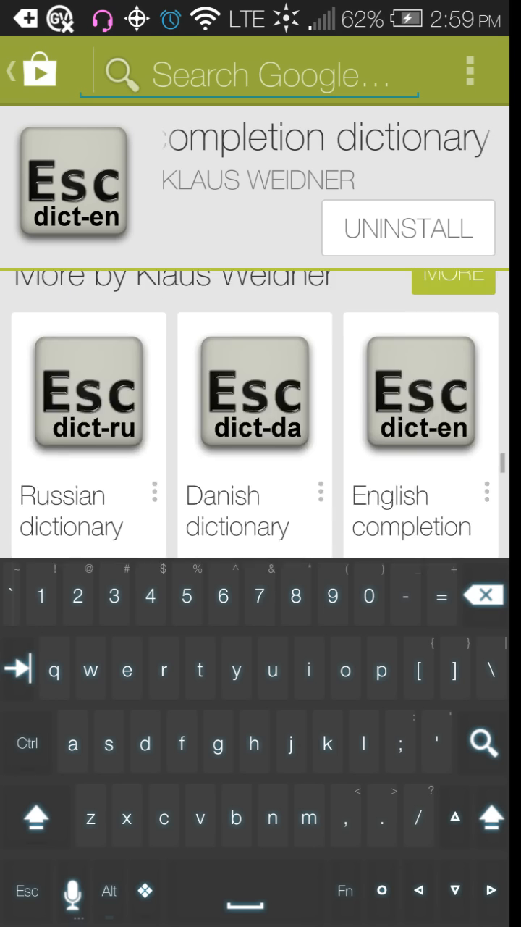
{"action": "scroll", "scroll_direction": "down", "scroll_amount": 3}
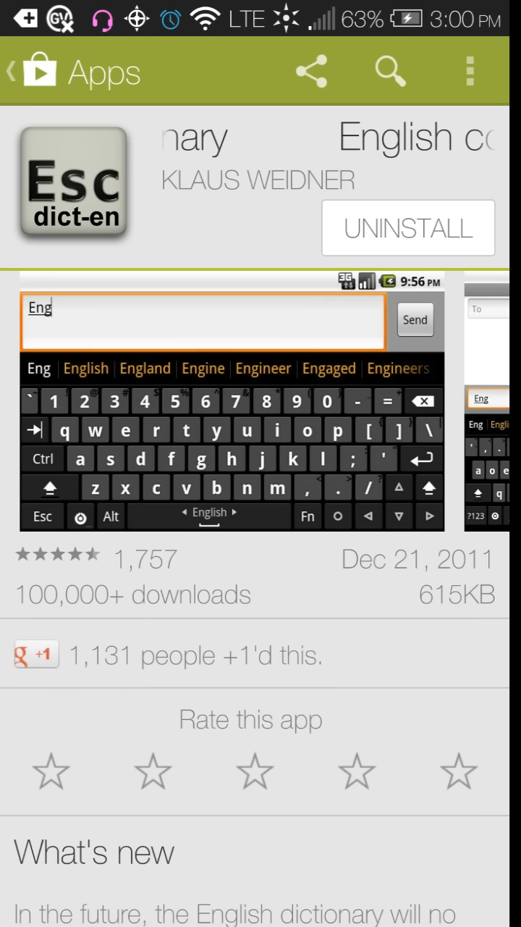
{"action": "left_click", "coordinate": [390, 71]}
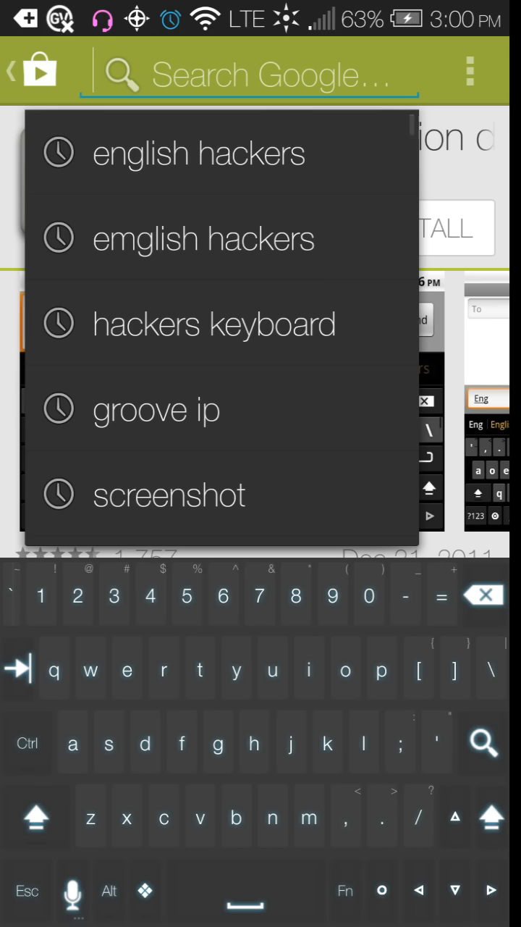